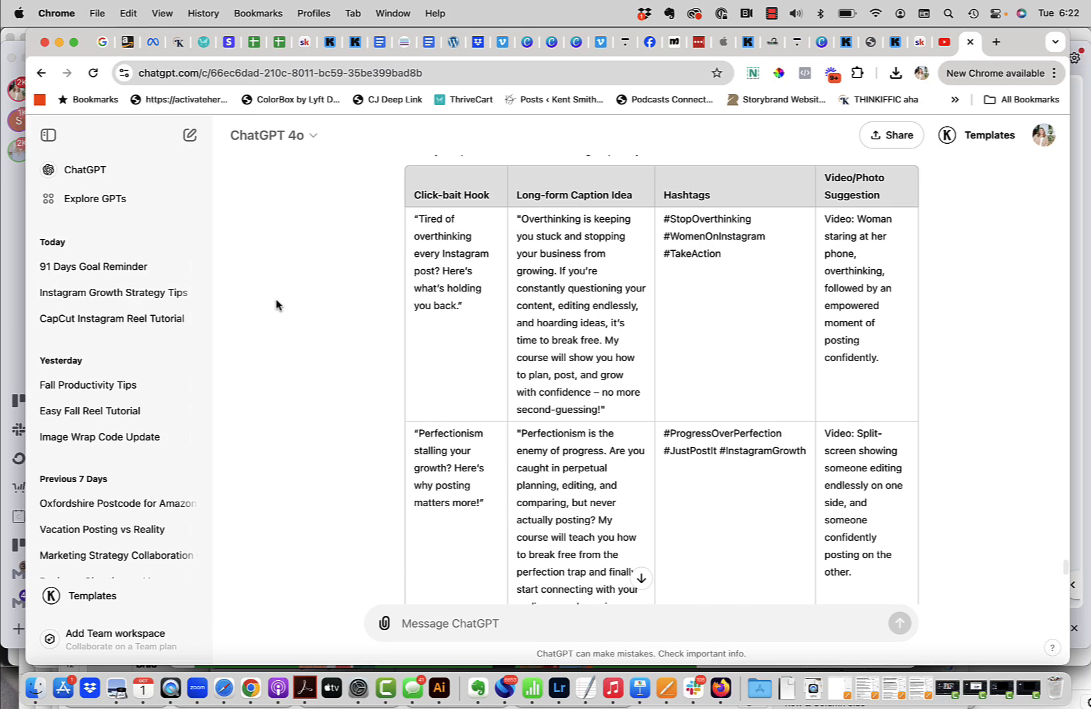
mouse_move(366, 403)
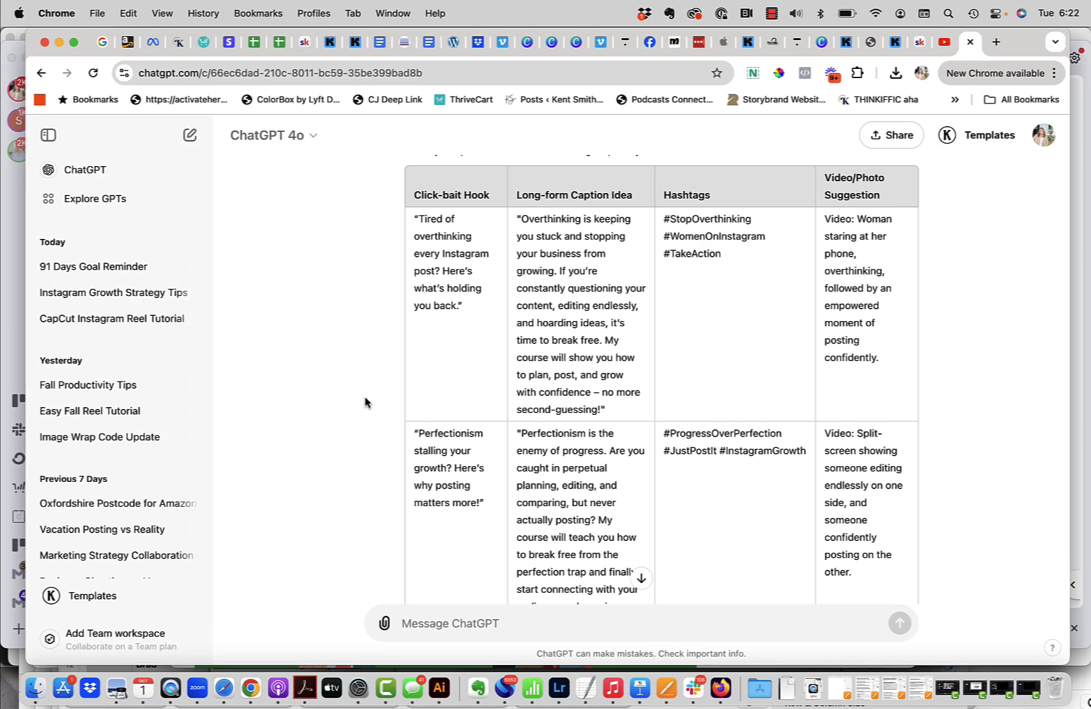
Step: Review ChatGPT's table of five Instagram hooks with captions, hashtags and video ideas
scroll(down, 3)
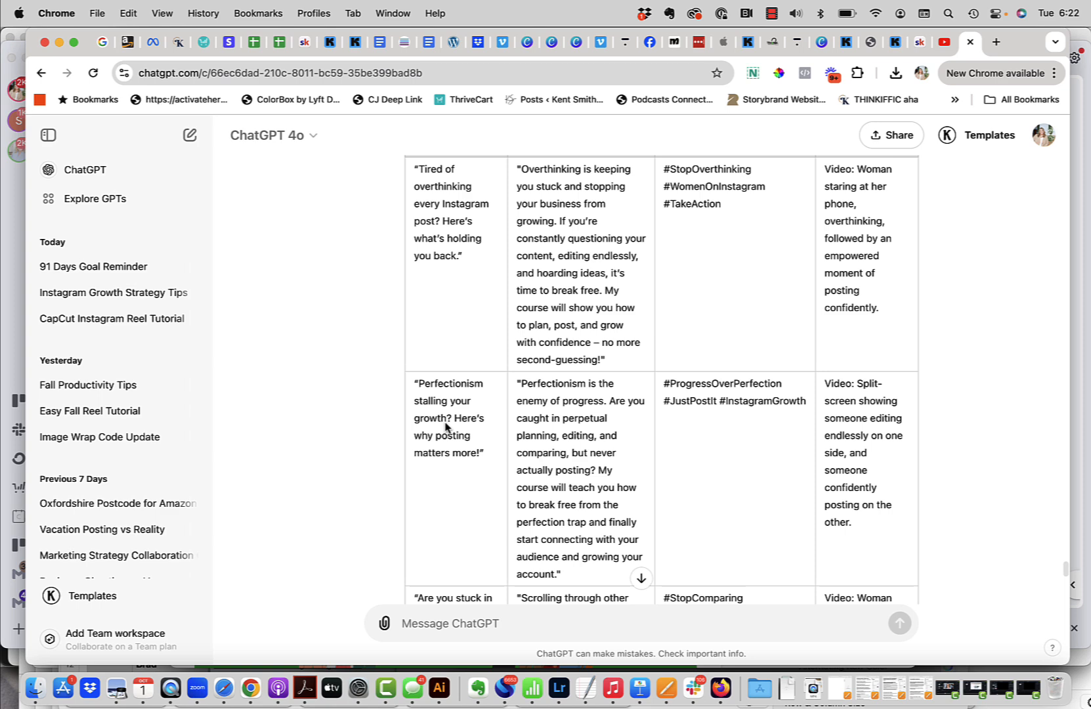
scroll(down, 3)
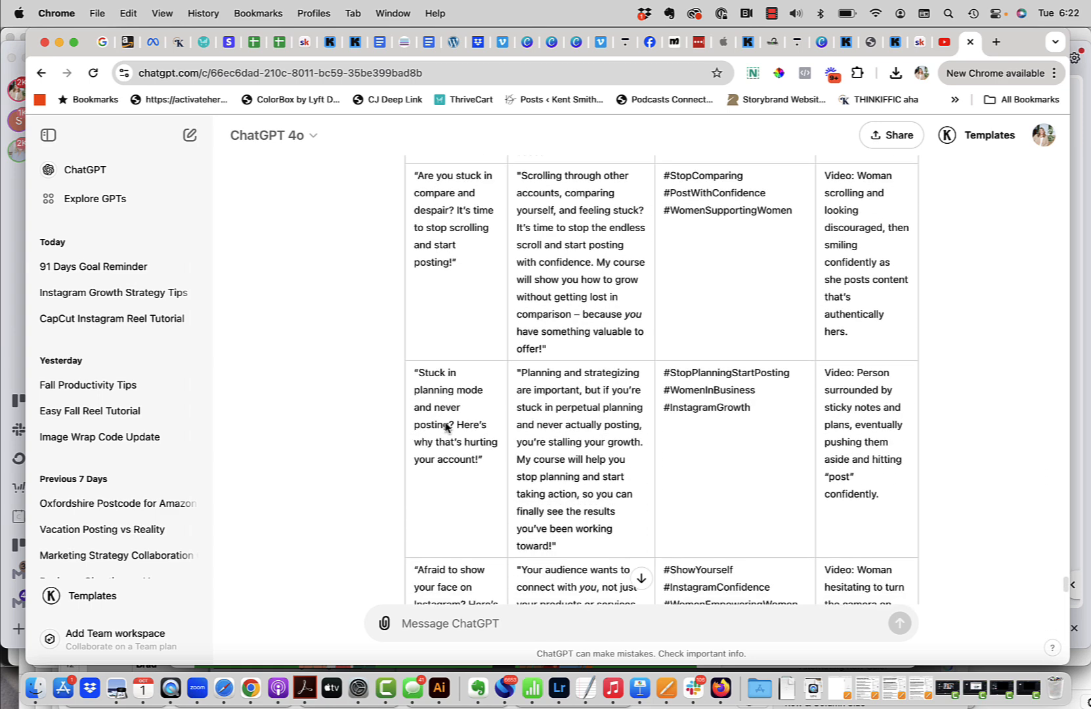
scroll(down, 3)
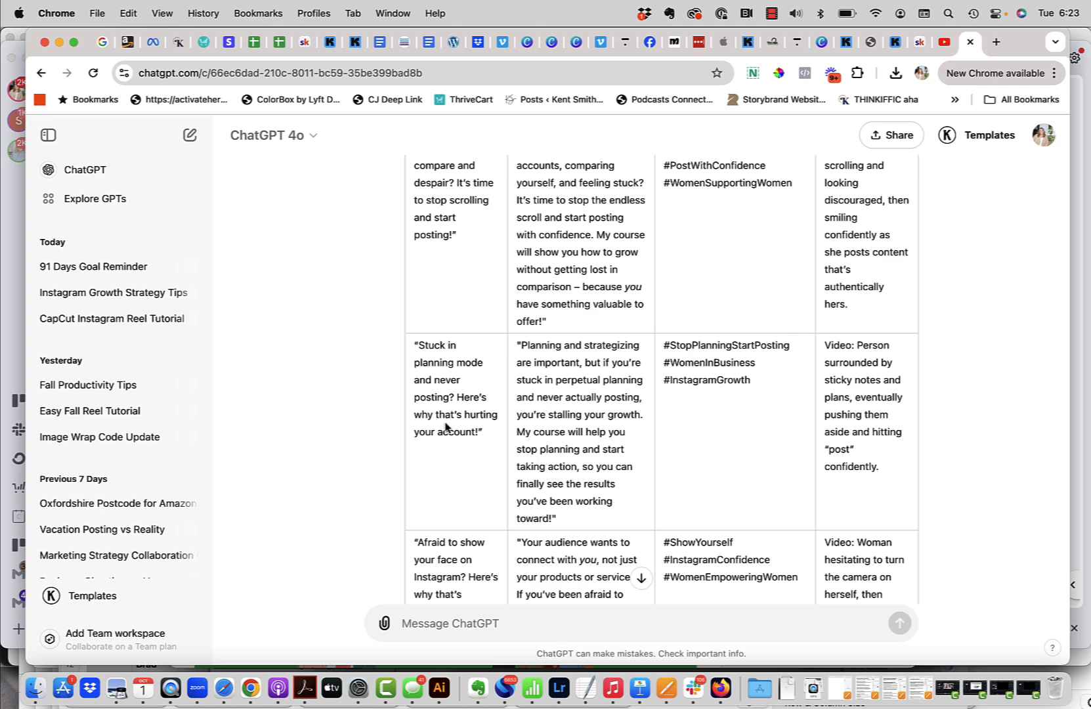
scroll(up, 3)
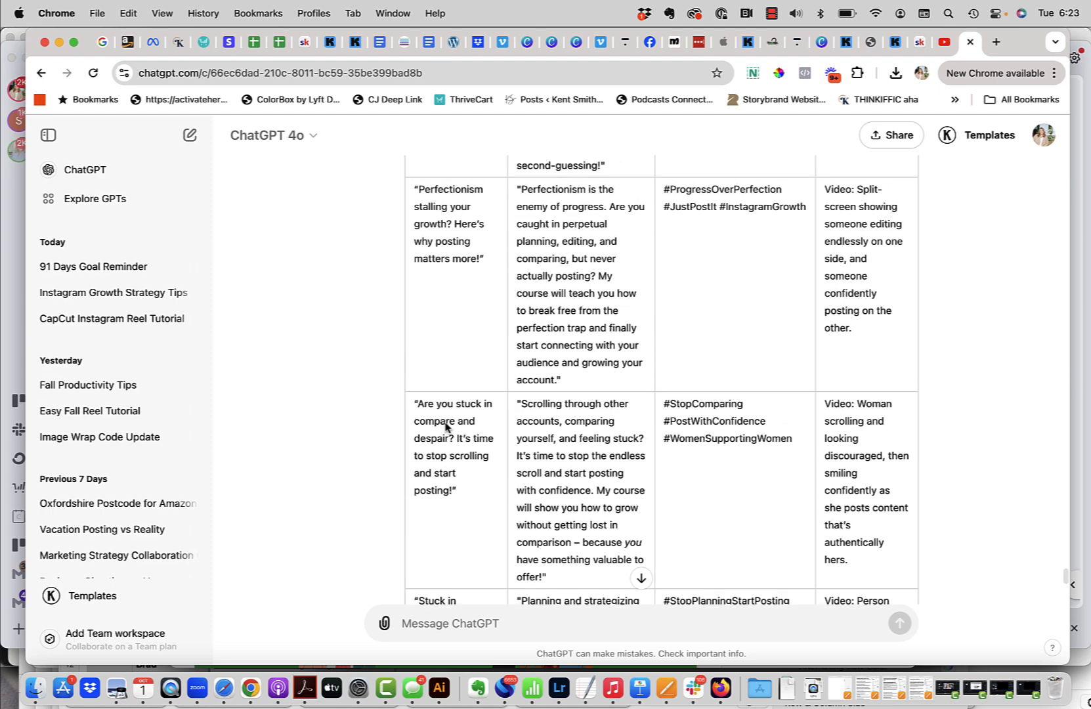
scroll(up, 3)
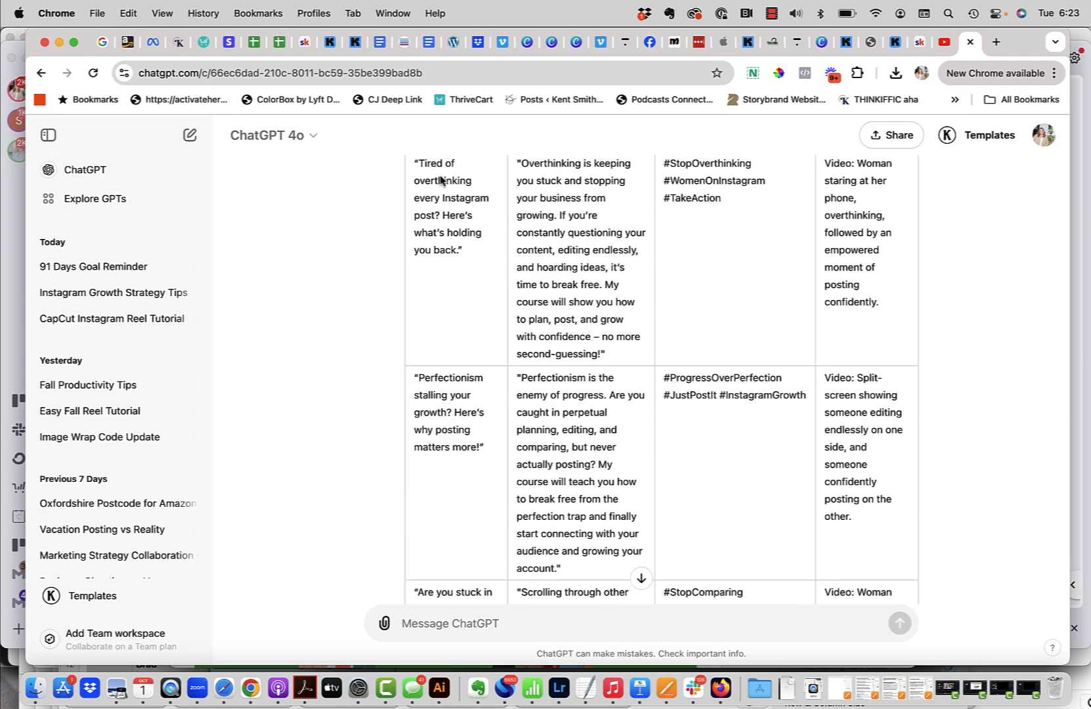
mouse_move(442, 196)
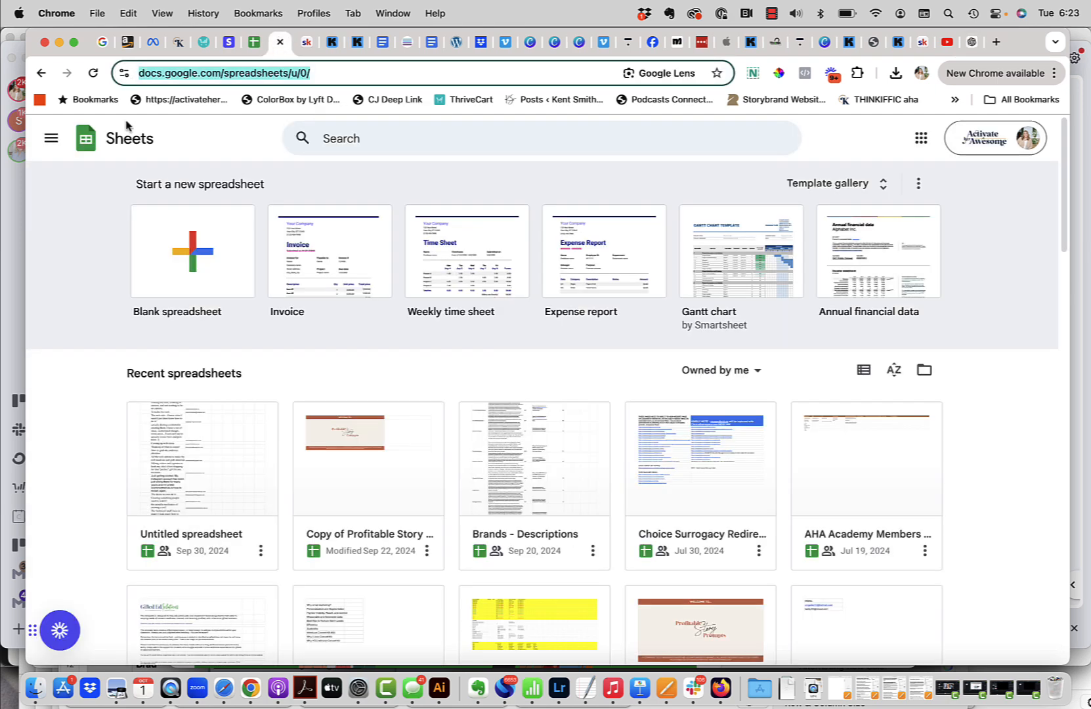
Step: Start a new blank spreadsheet from the Google Sheets home page
click(190, 252)
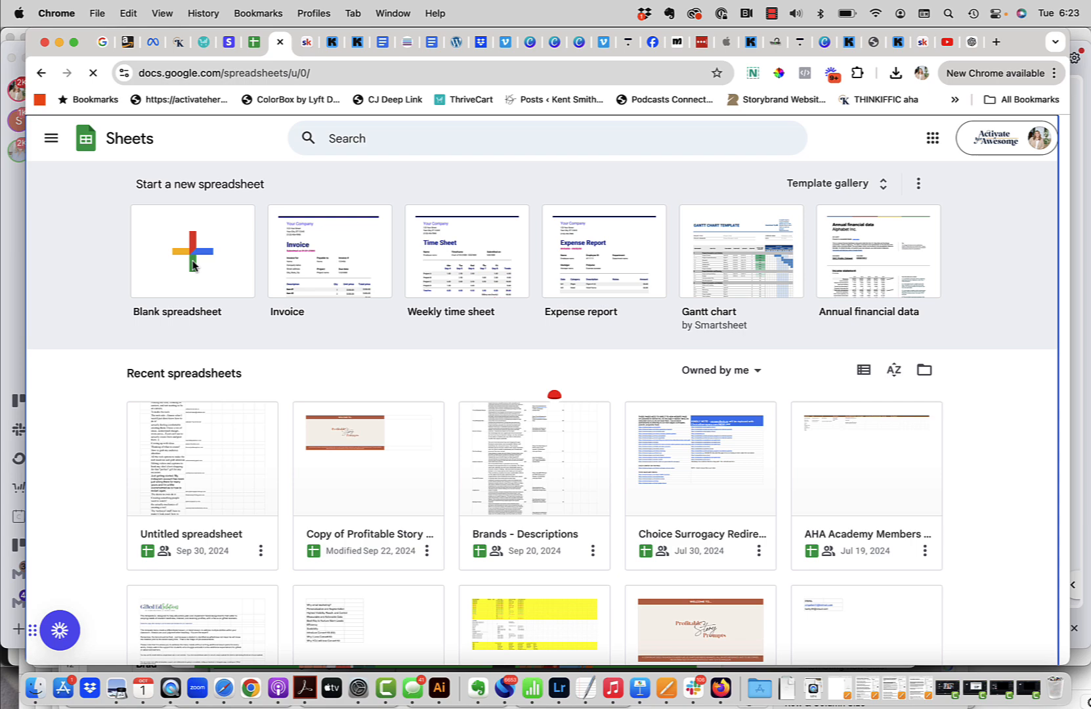
click(191, 252)
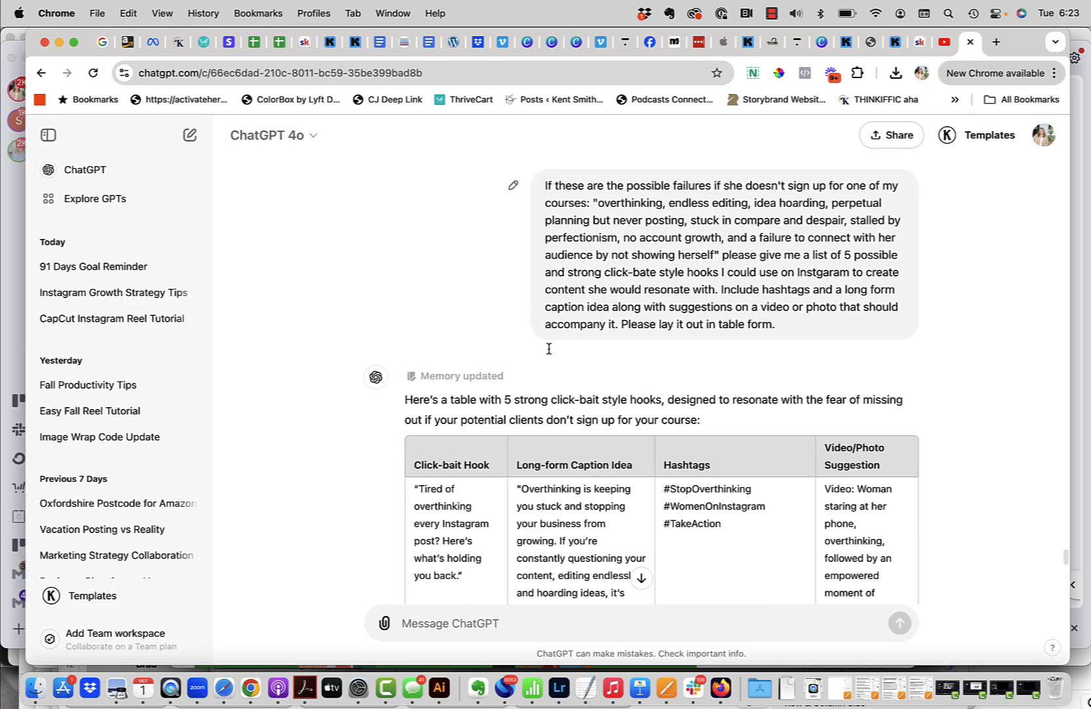
scroll(down, 3)
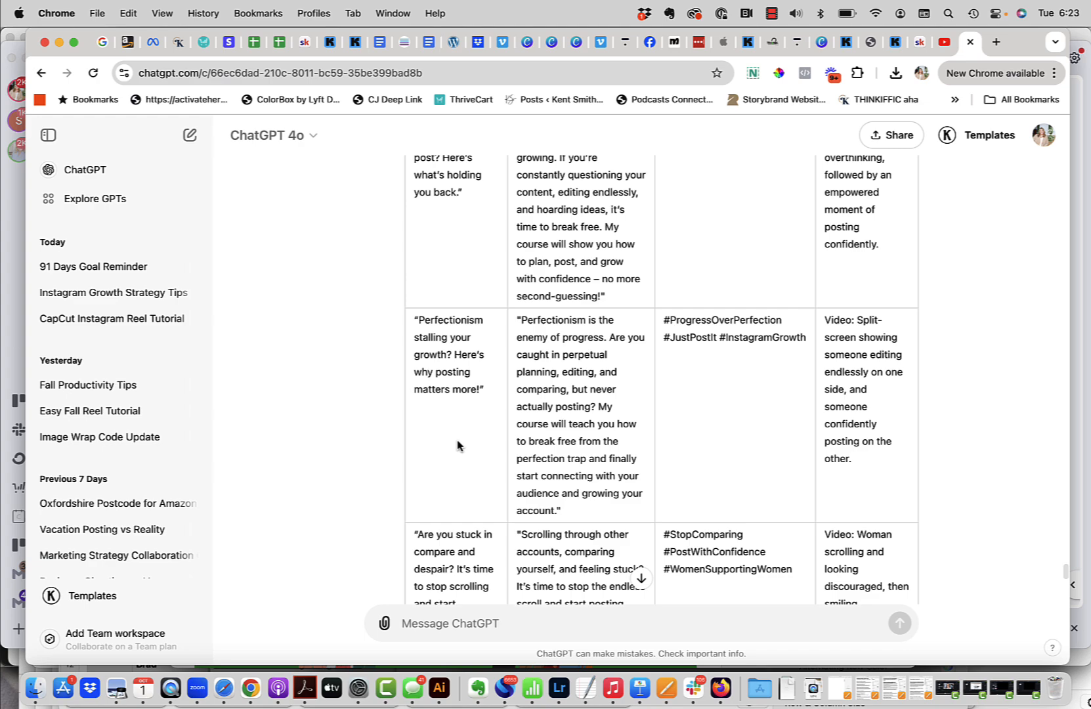
scroll(up, 3)
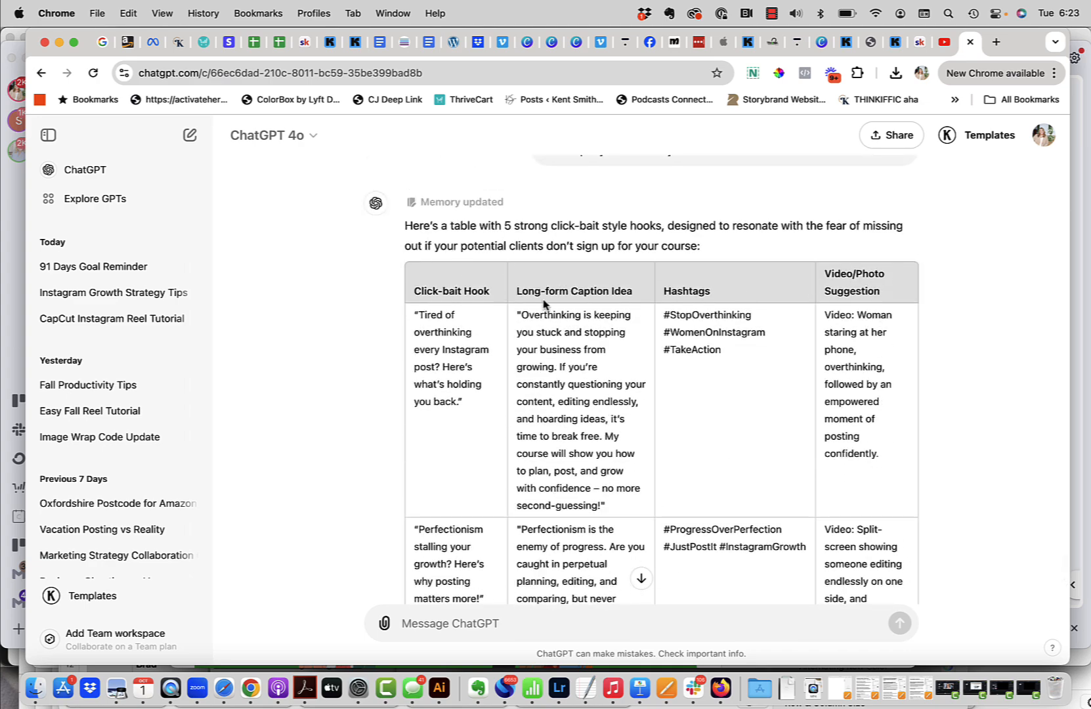
scroll(down, 3)
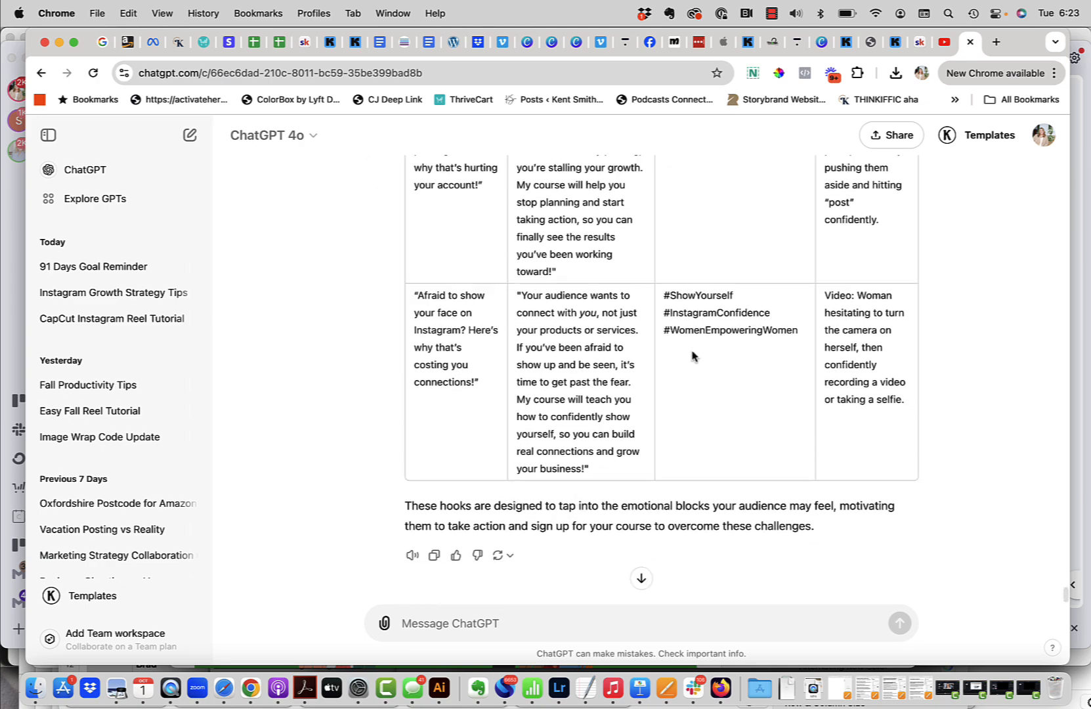
click(280, 42)
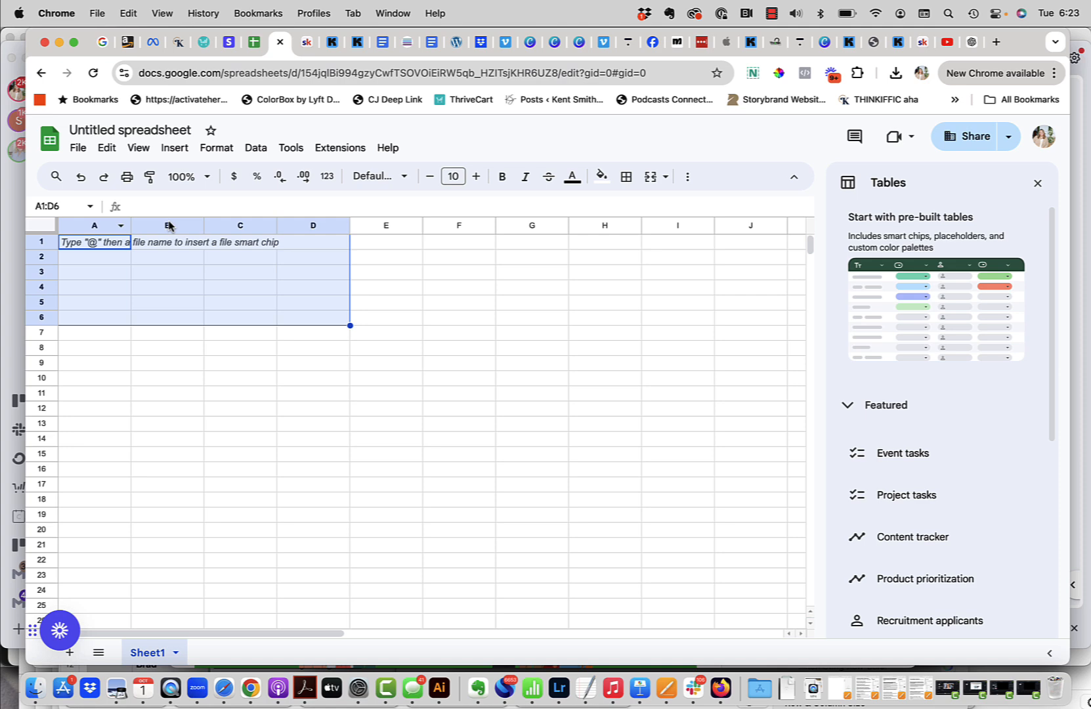
mouse_move(61, 336)
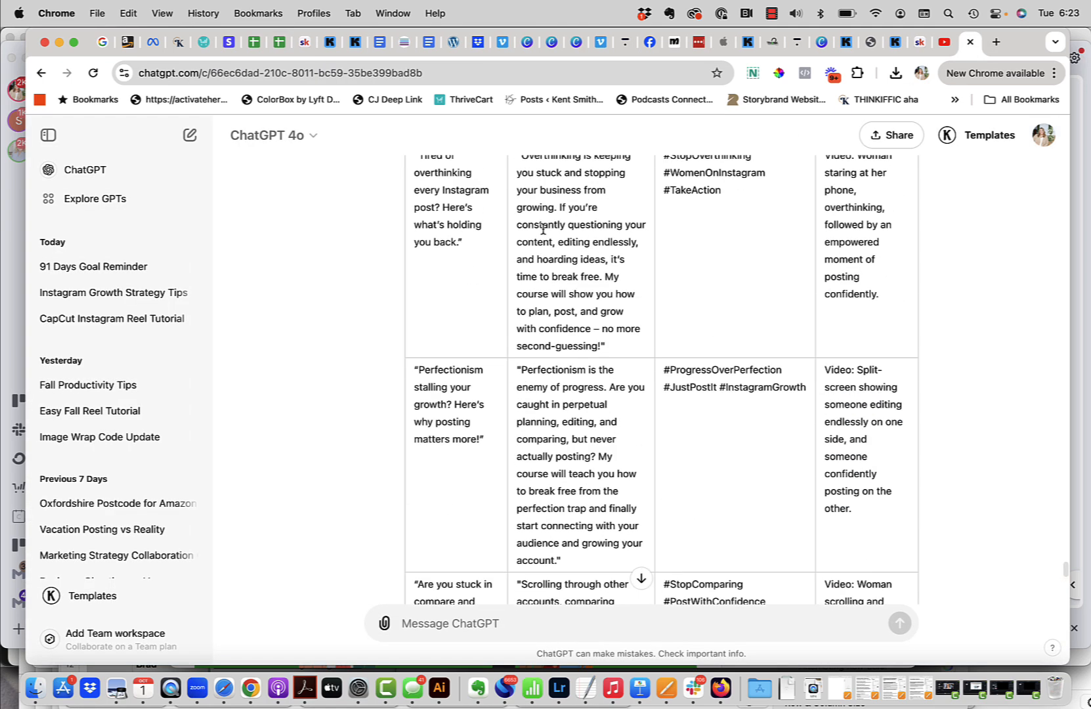
Step: Copy the whole ChatGPT hooks table, headers and five rows, to the clipboard
scroll(up, 3)
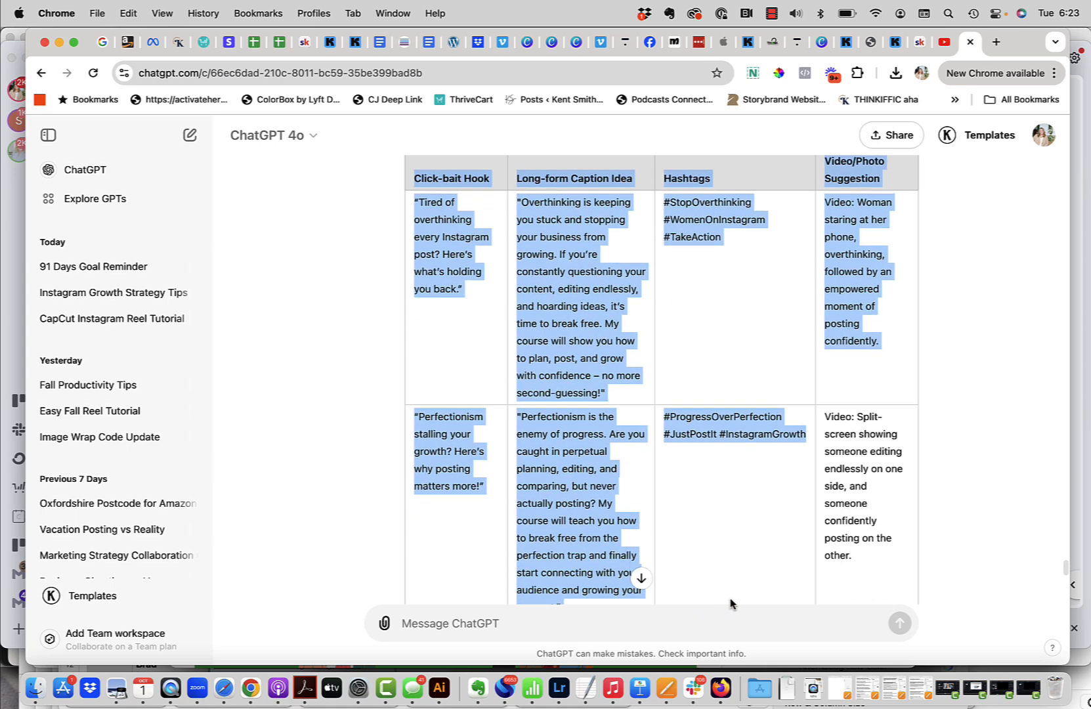
scroll(down, 3)
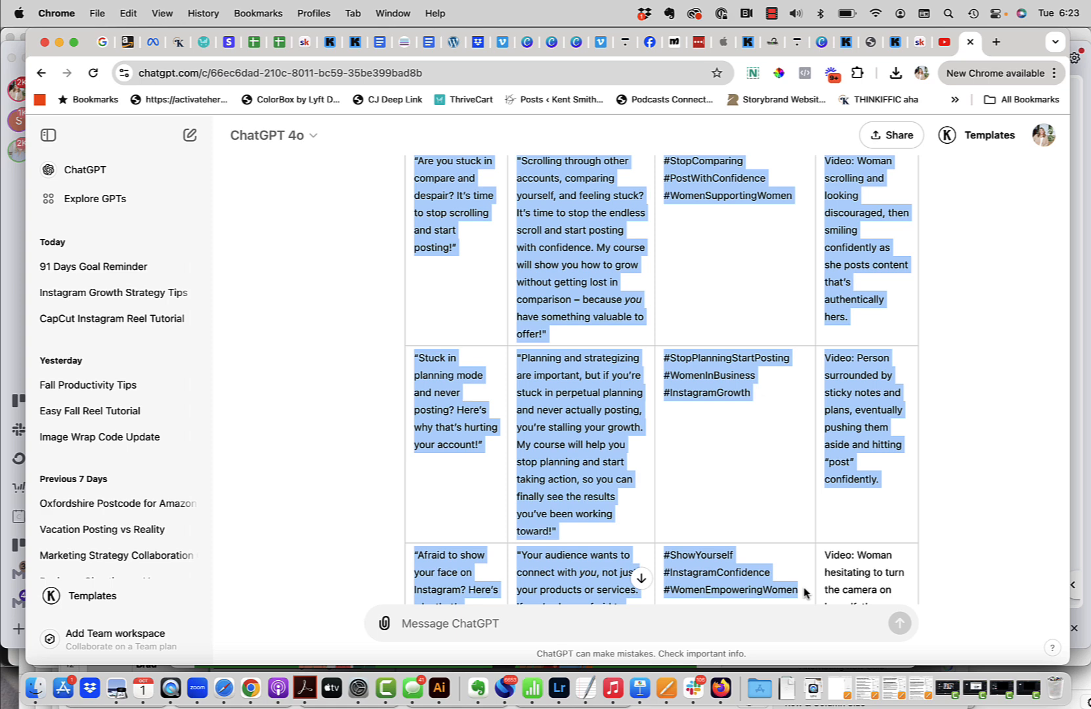
scroll(down, 3)
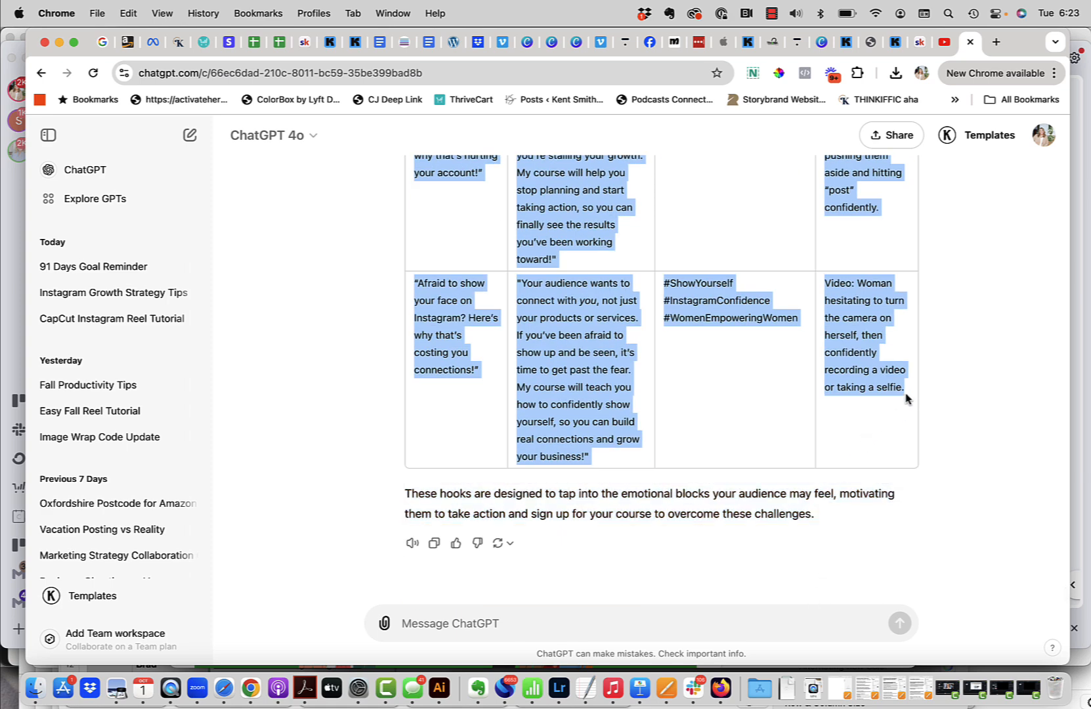
mouse_move(902, 388)
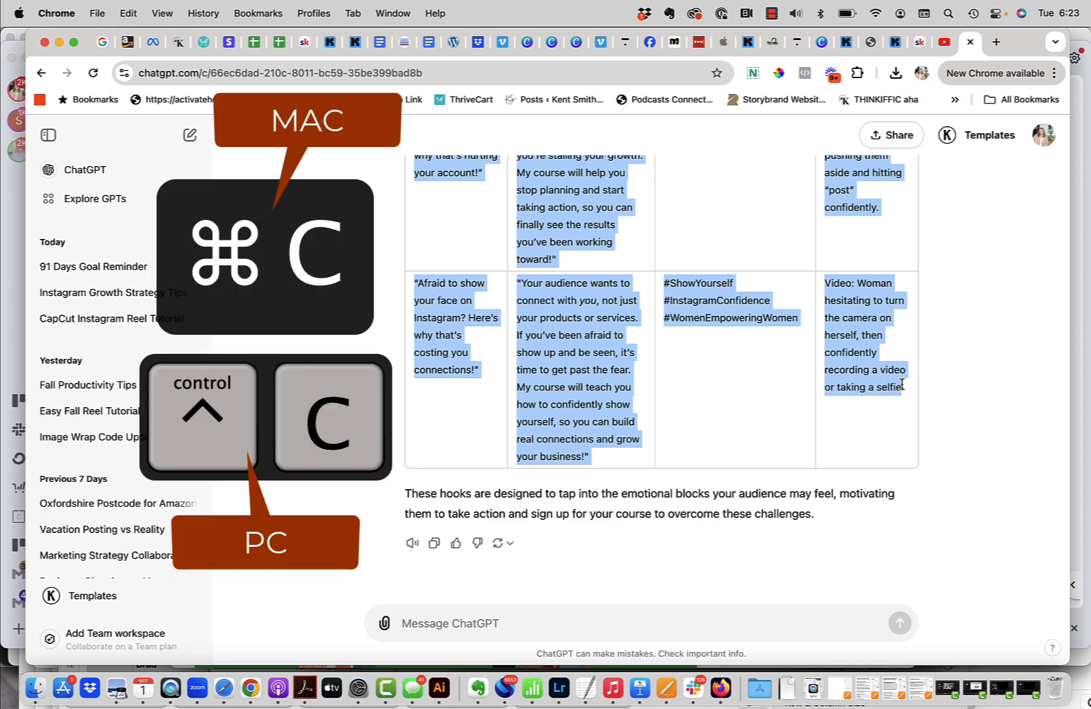
mouse_move(503, 21)
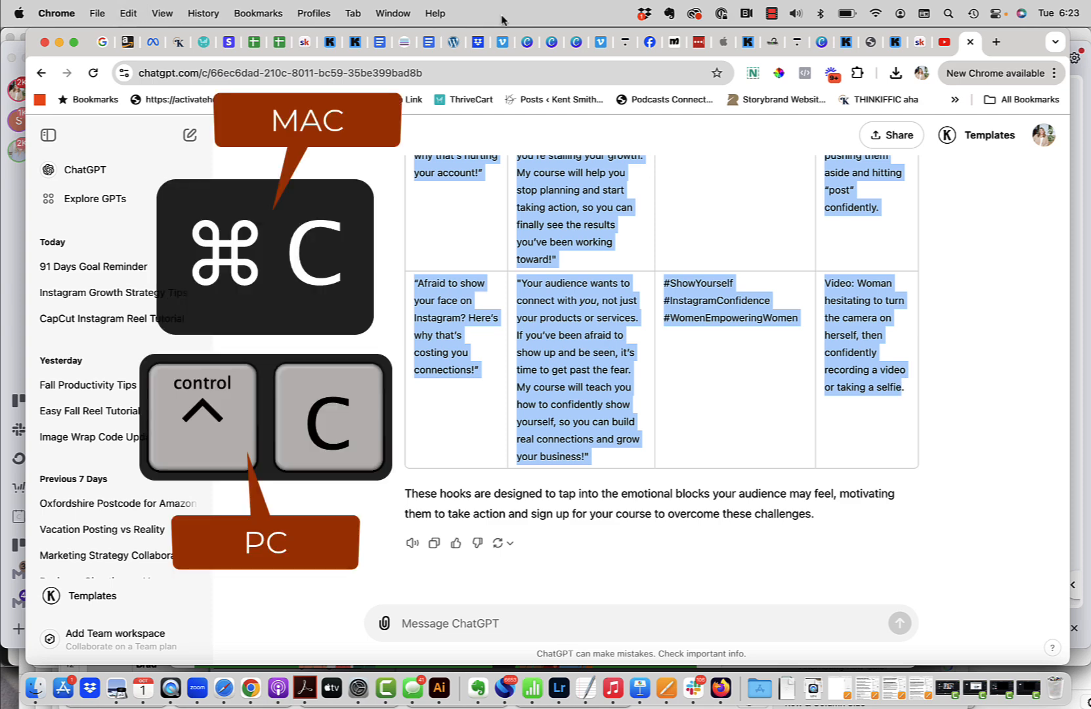
click(277, 42)
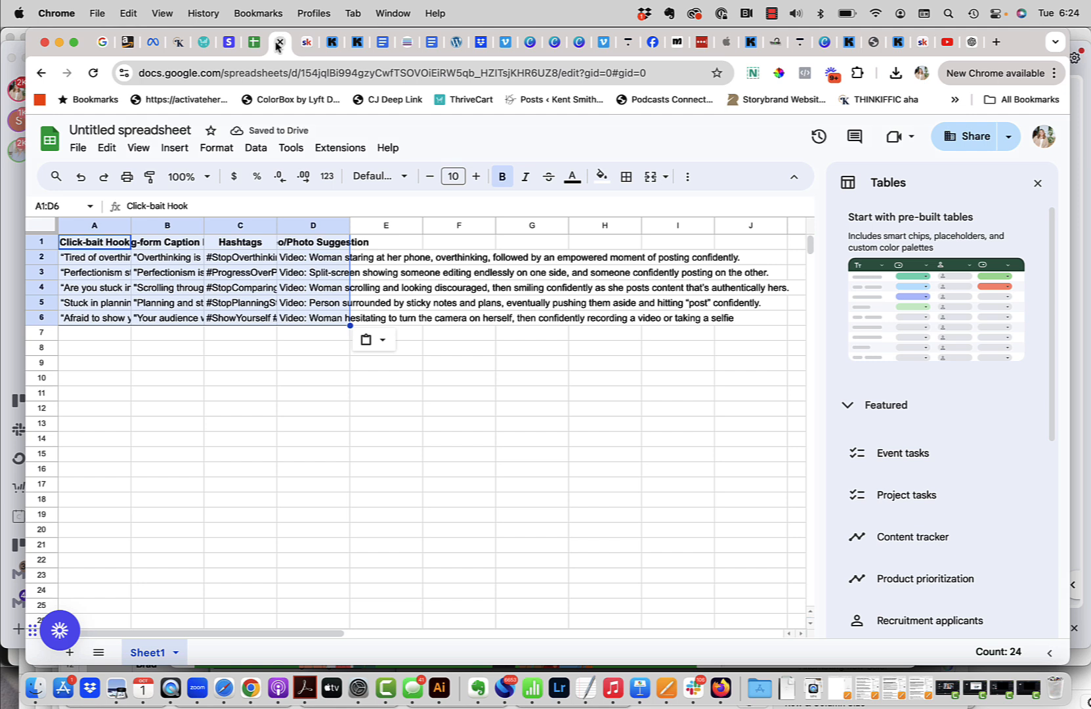
Step: Paste the copied table into the blank sheet at A1, filling columns A to D
click(106, 147)
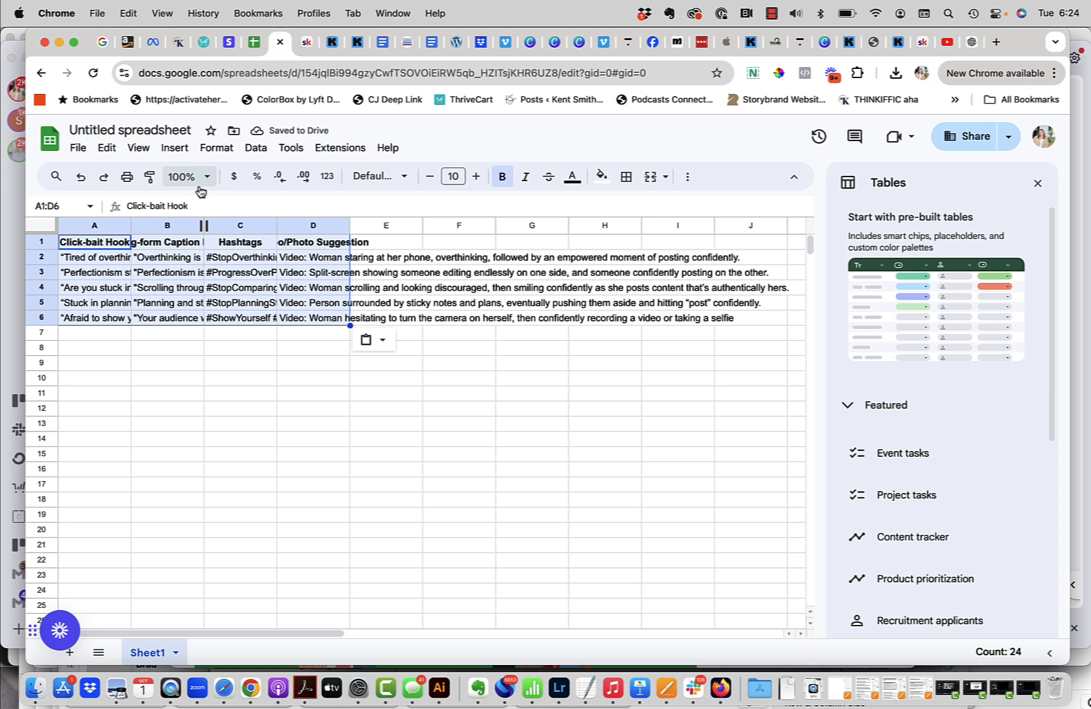
click(216, 147)
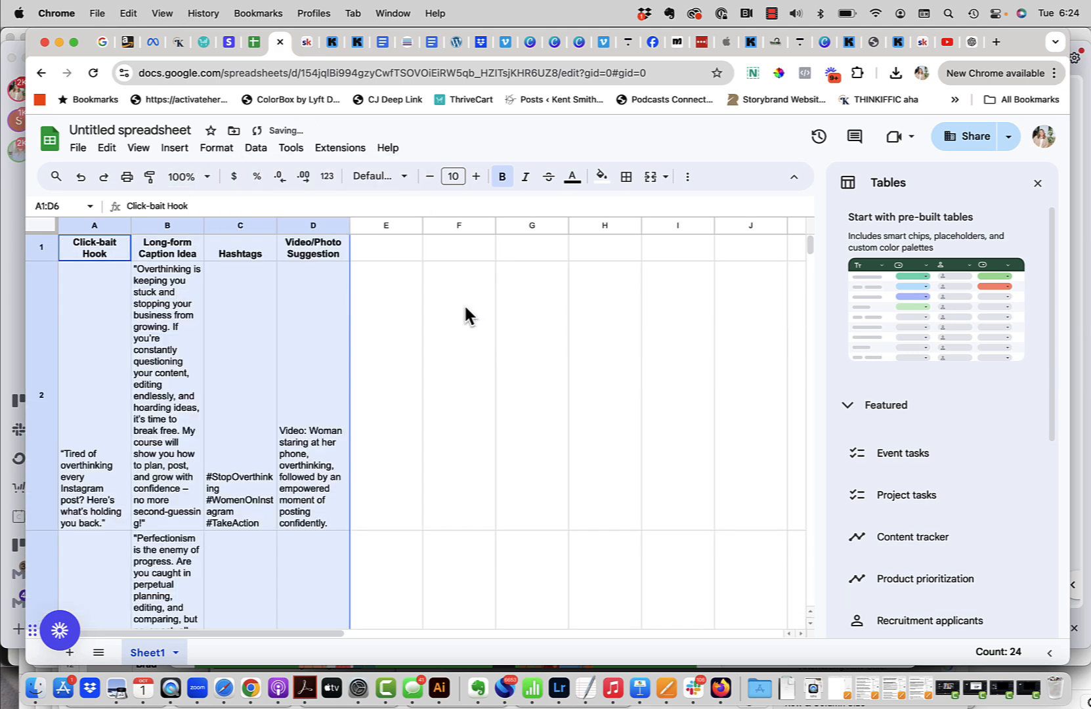
mouse_move(236, 339)
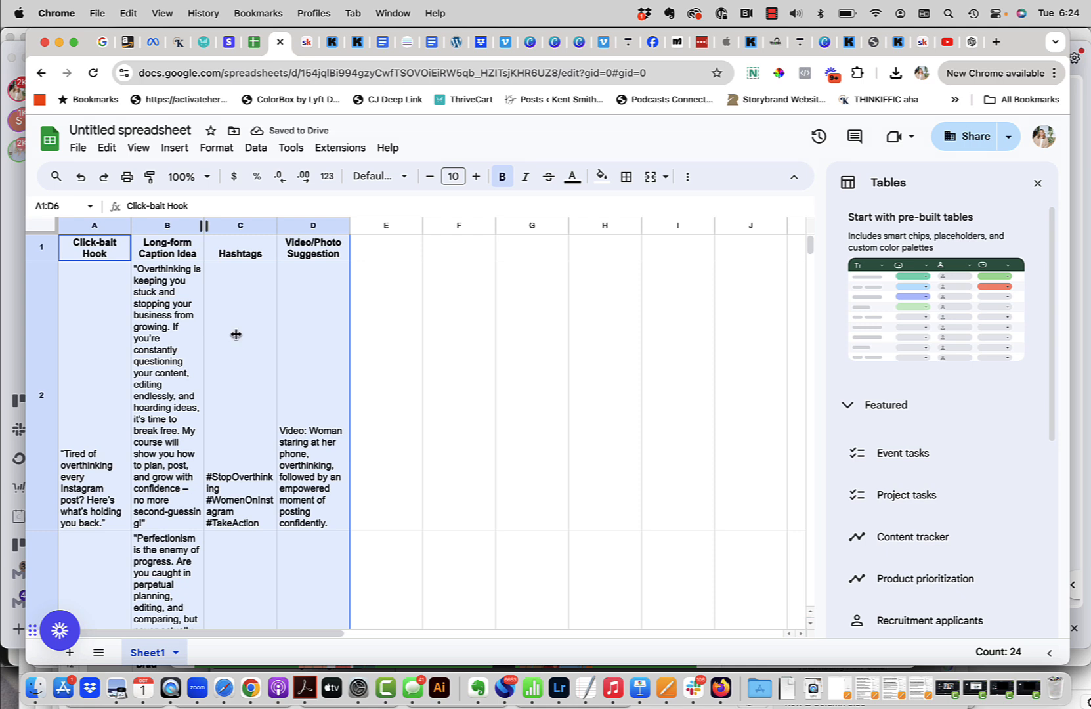
Step: Wrap the pasted cells' text and widen caption column B for readability
click(458, 395)
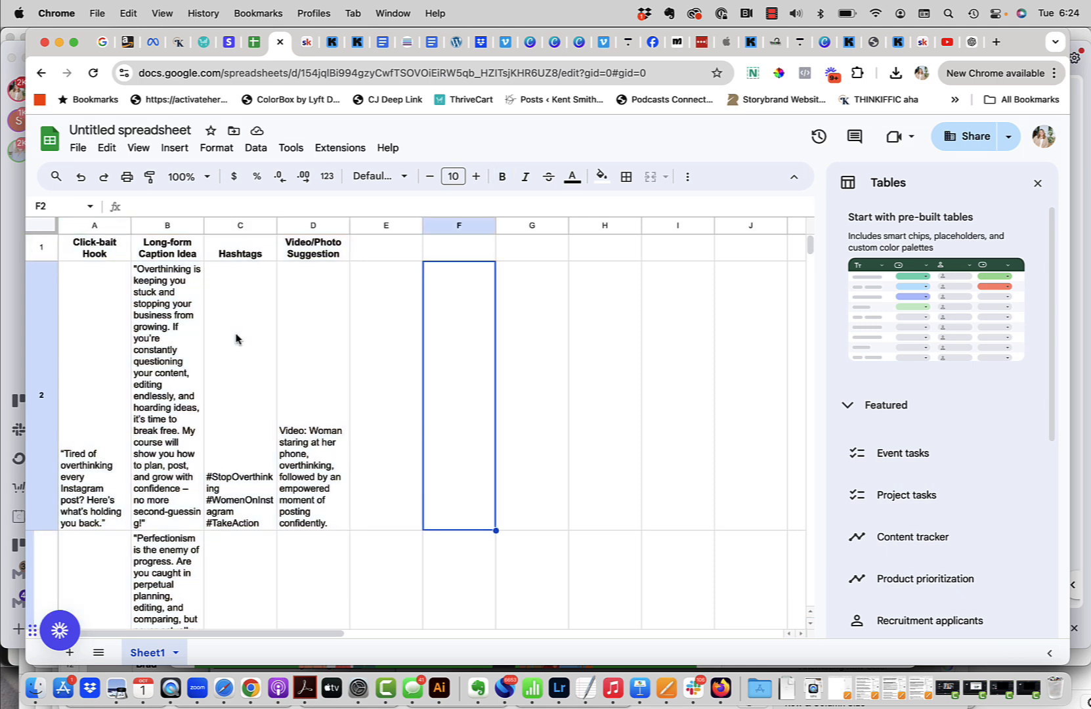
click(167, 224)
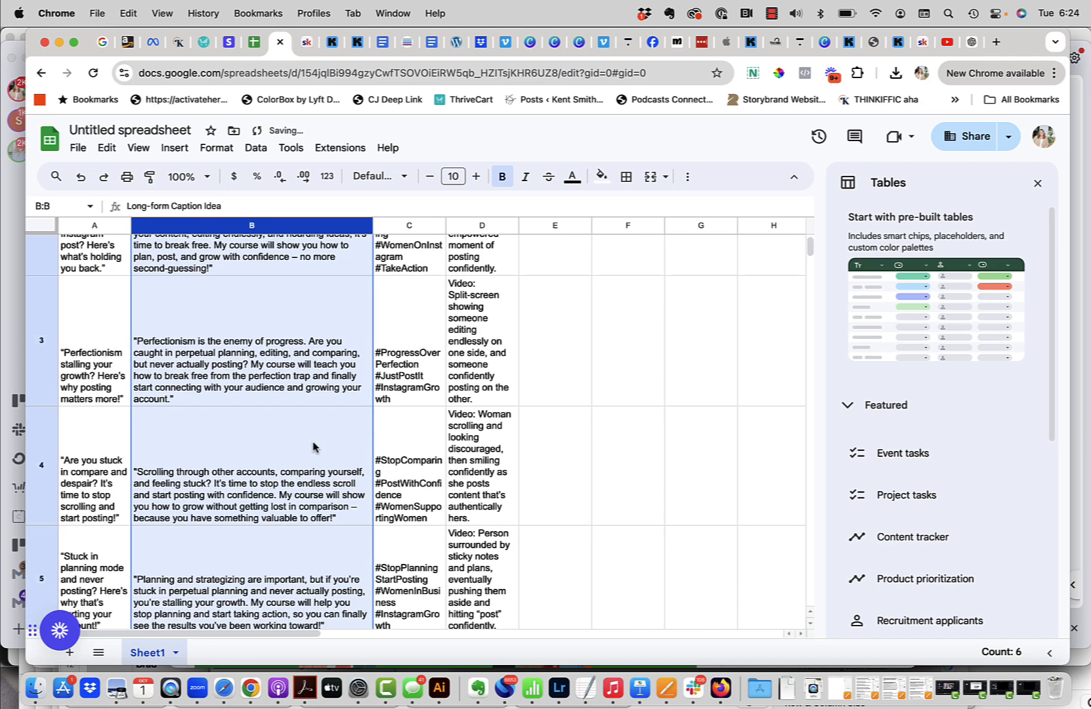
scroll(up, 3)
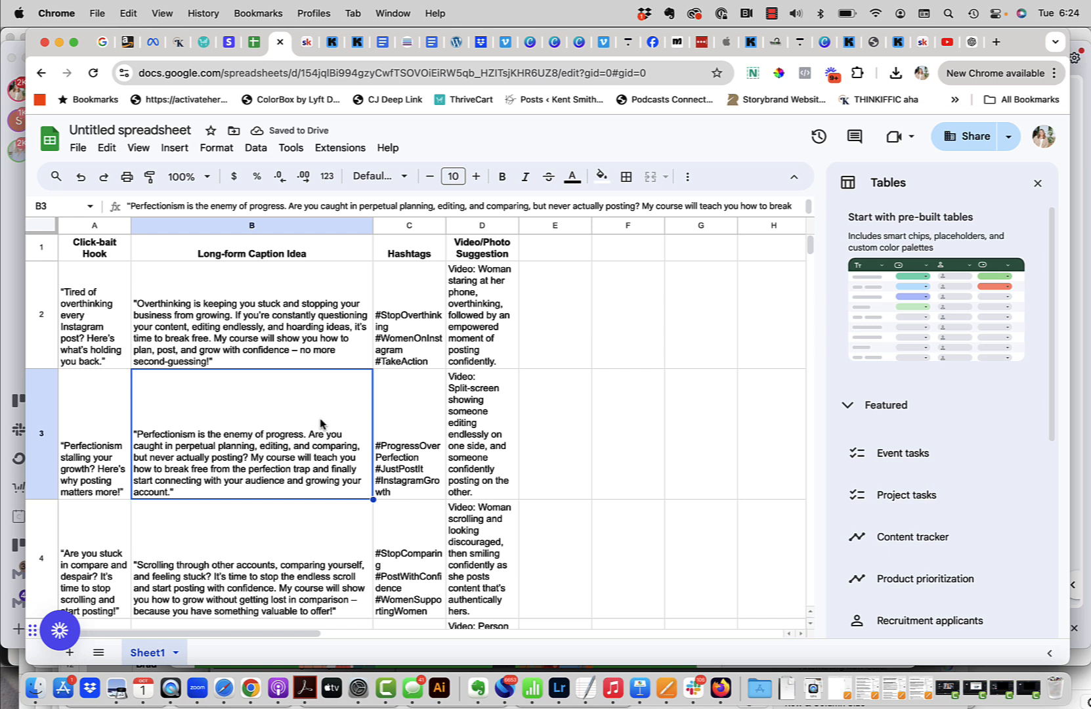
mouse_move(119, 293)
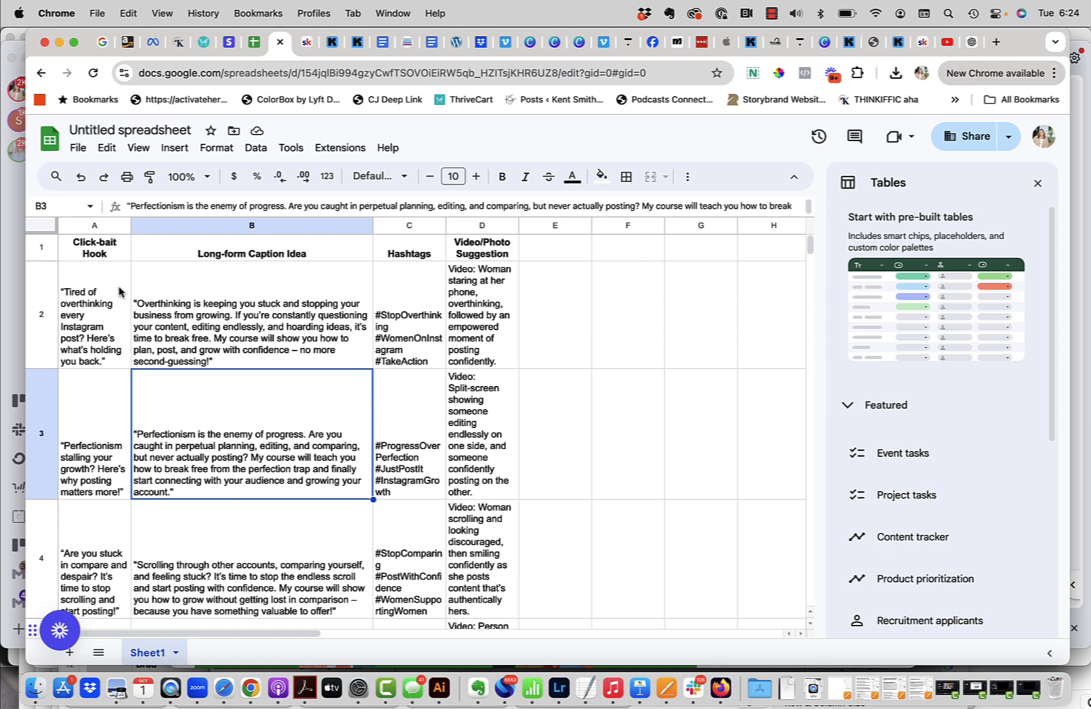
mouse_move(186, 480)
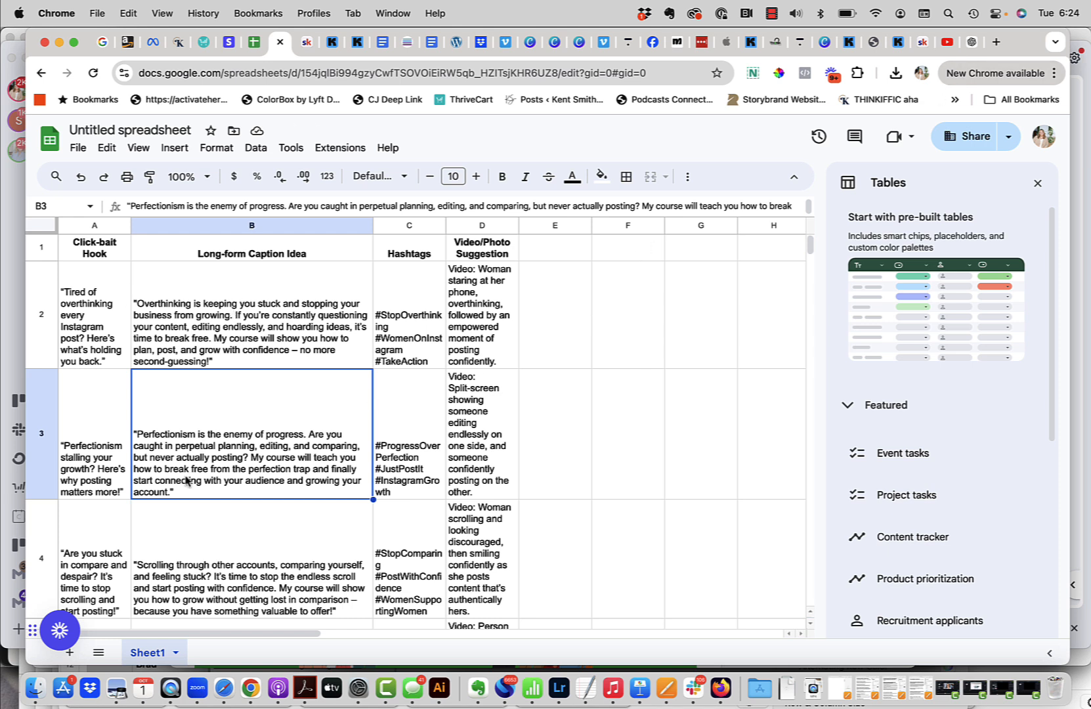
mouse_move(321, 352)
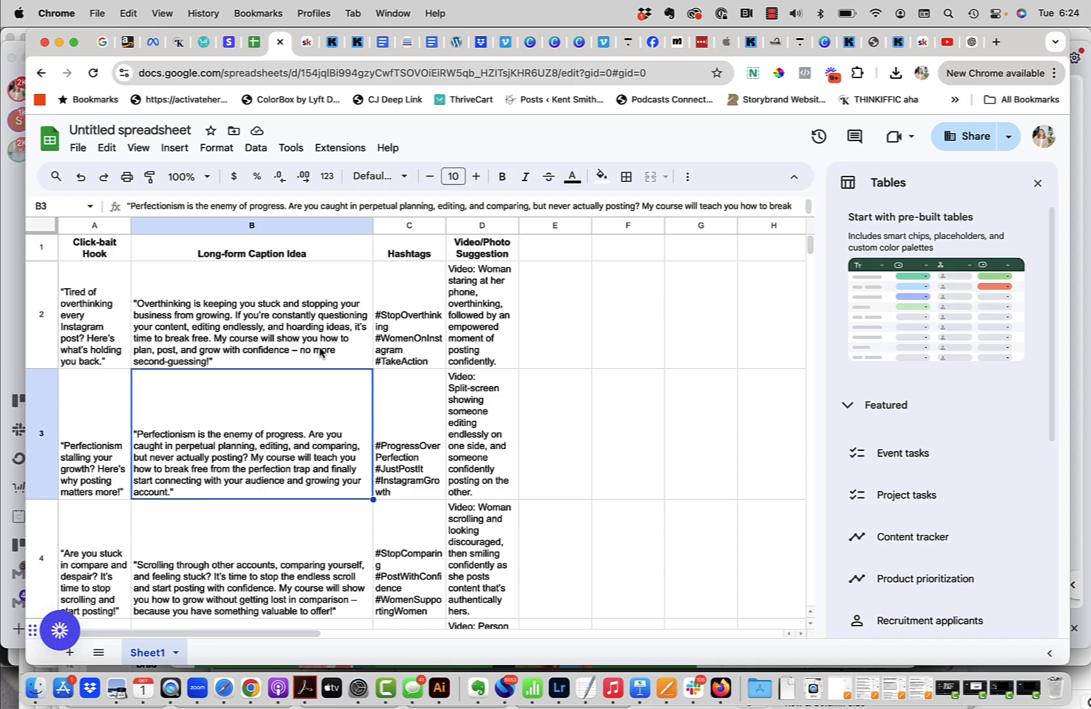